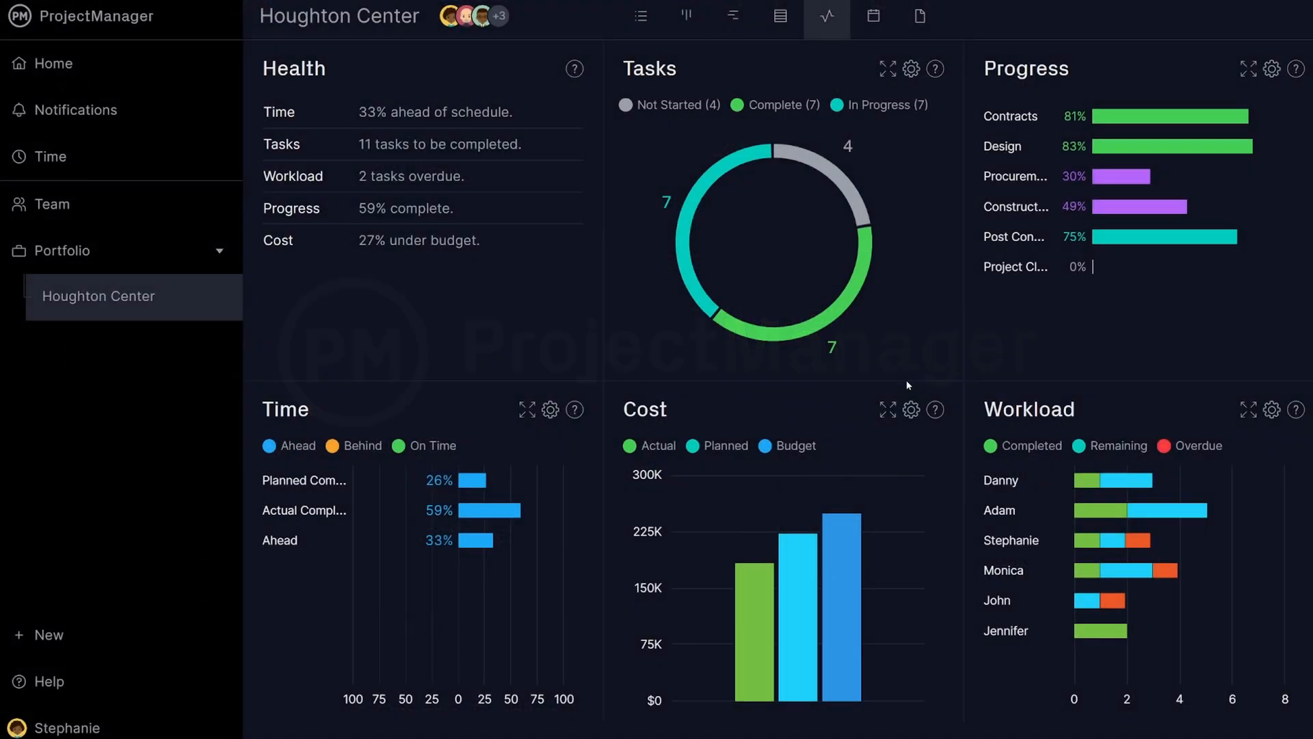
Inspect the enlarged Cost chart, close it, and switch to the Gantt timeline of task bars.
click(887, 409)
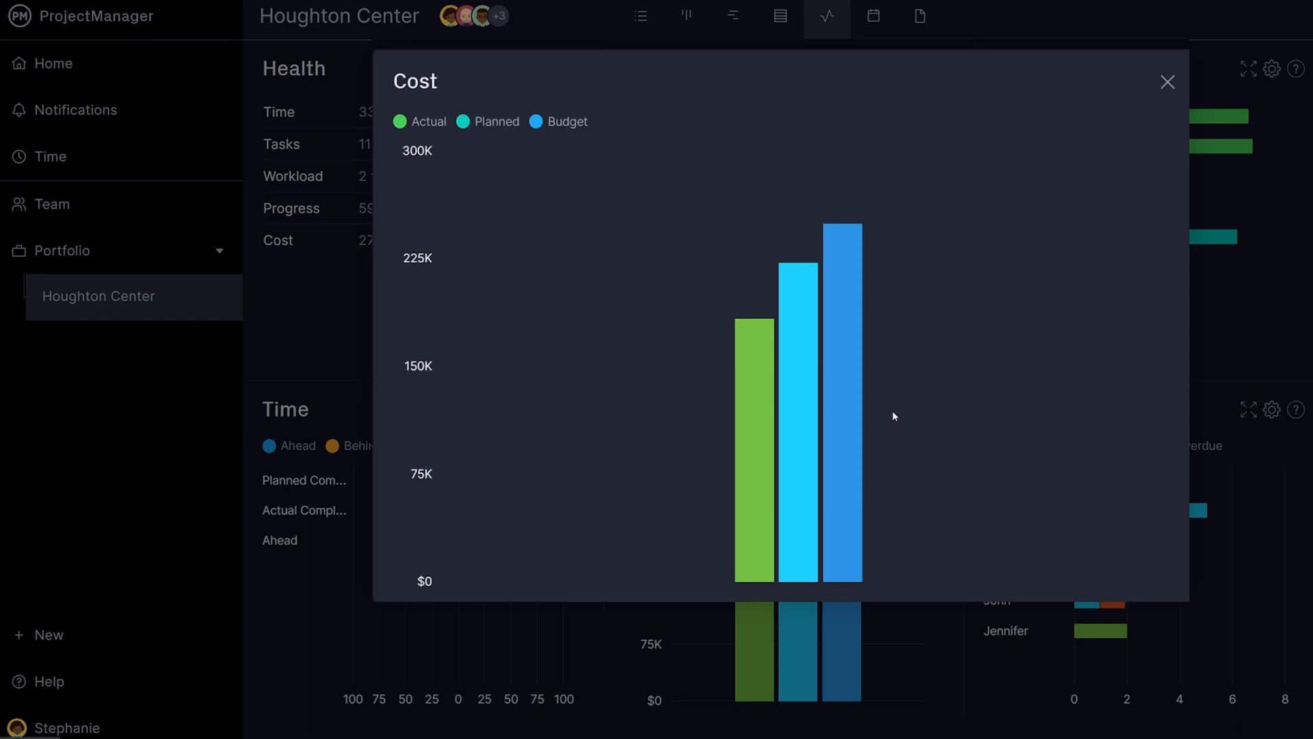
click(1167, 82)
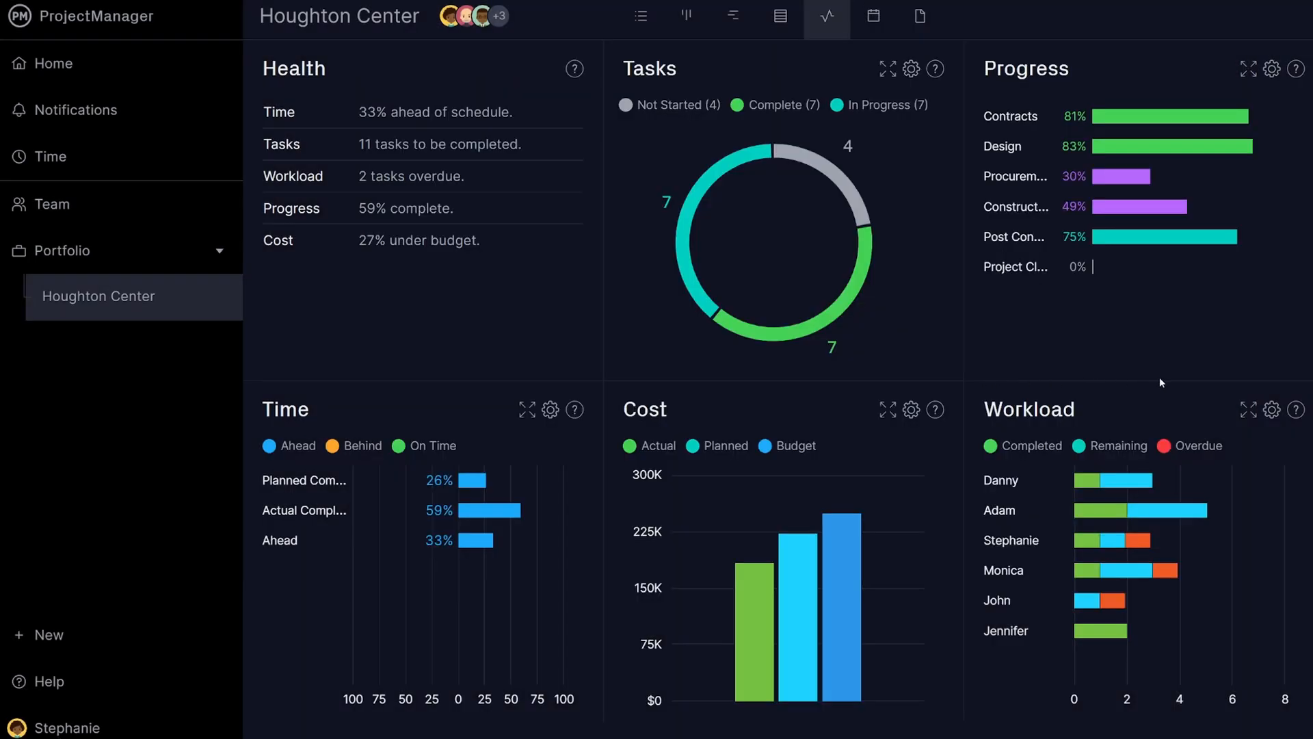
click(1248, 409)
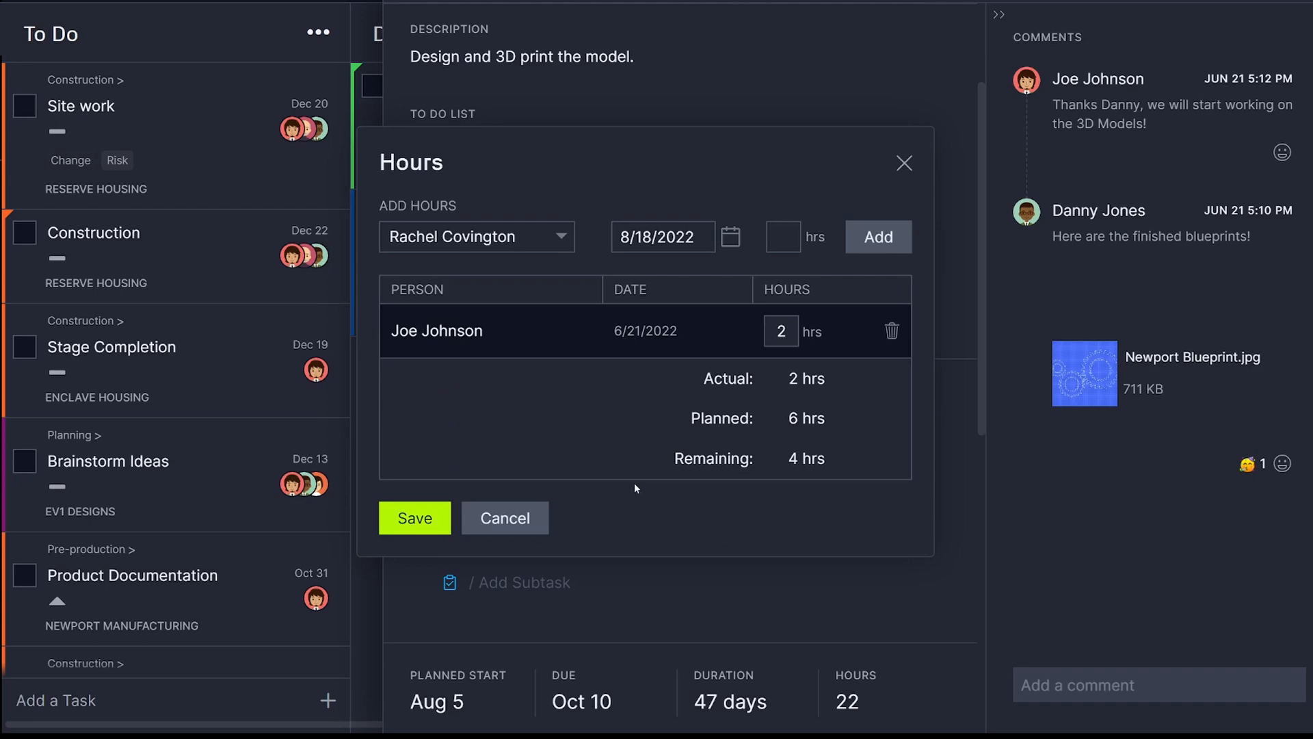
click(877, 237)
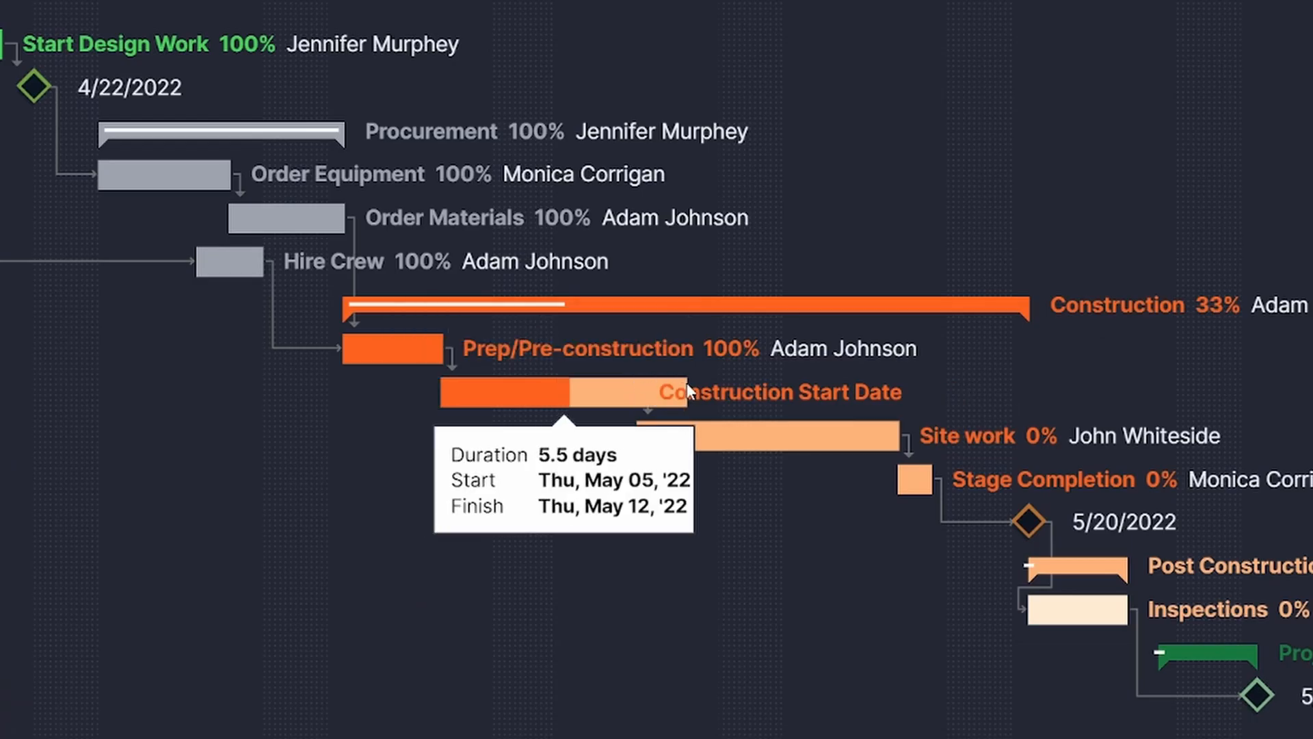
Show the task grid listing durations, start and finish dates, and assignees.
click(810, 15)
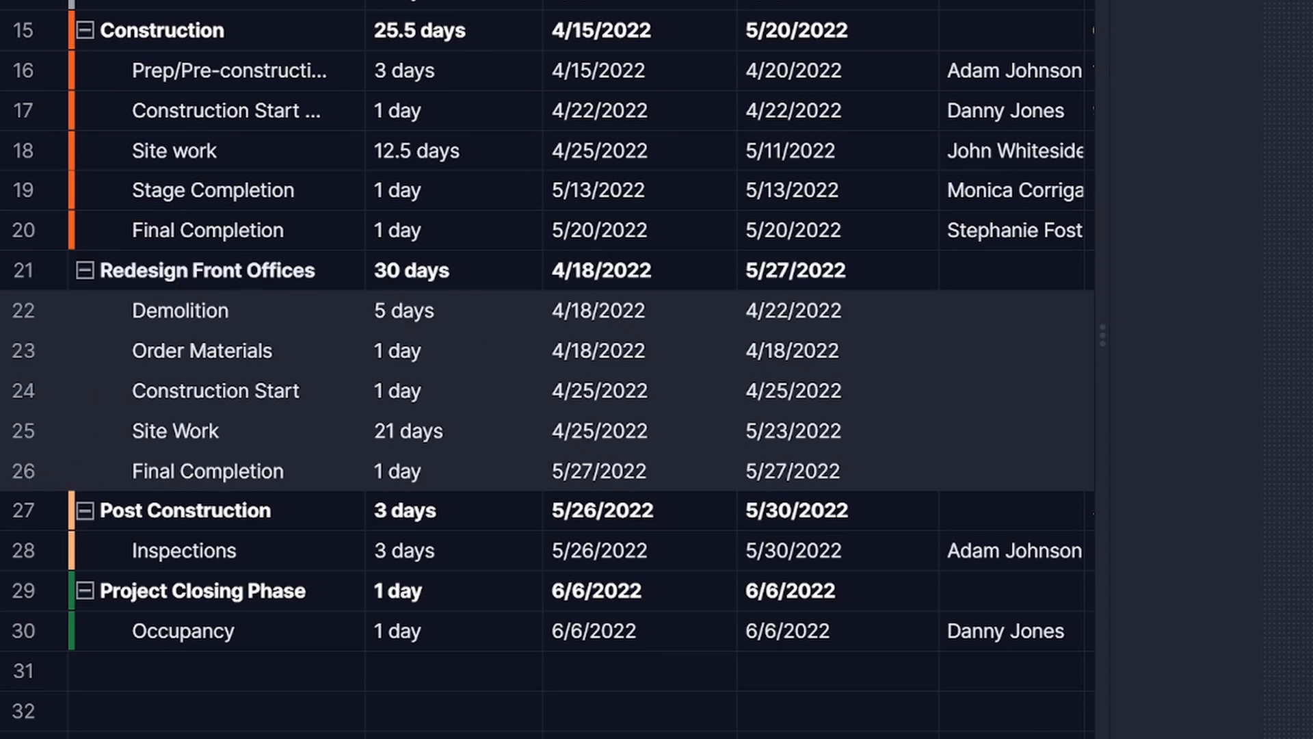
Bring up the dashboard reporting 11 of 18 tasks complete and Time figures of 48%, 76%, 28%.
click(759, 42)
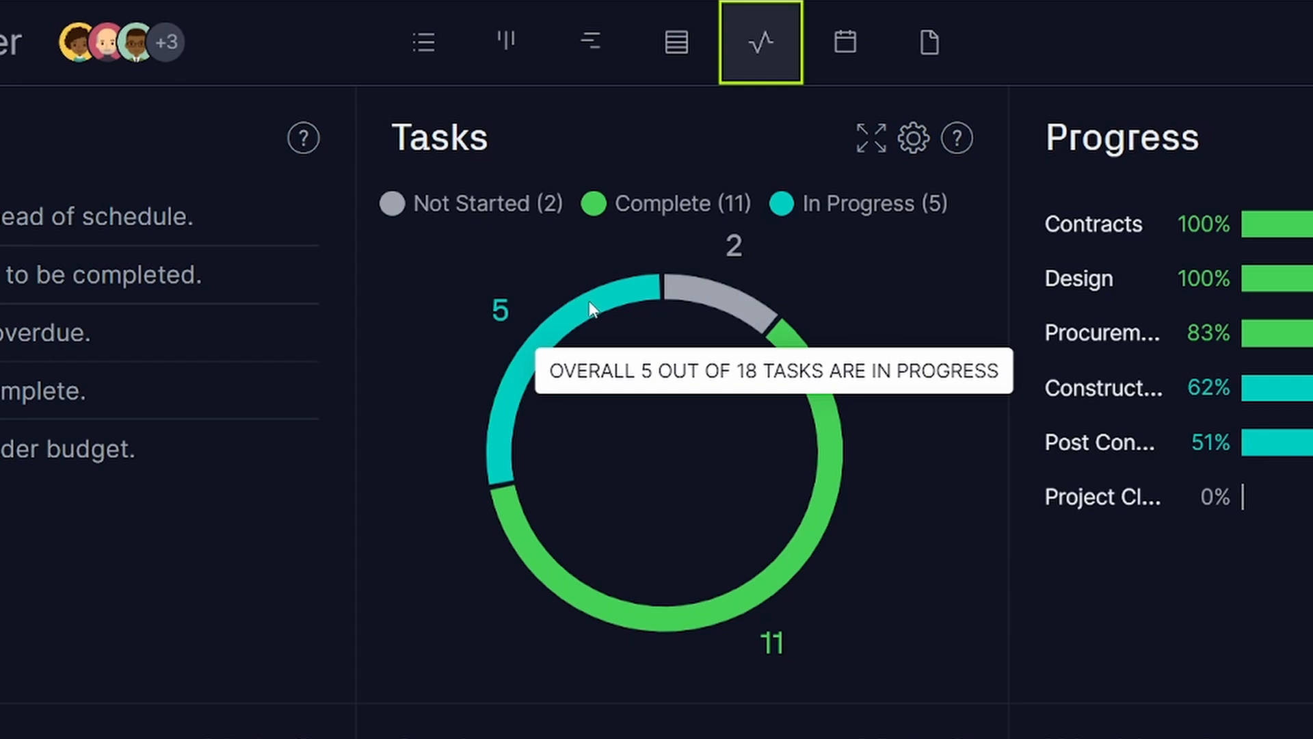
mouse_move(796, 551)
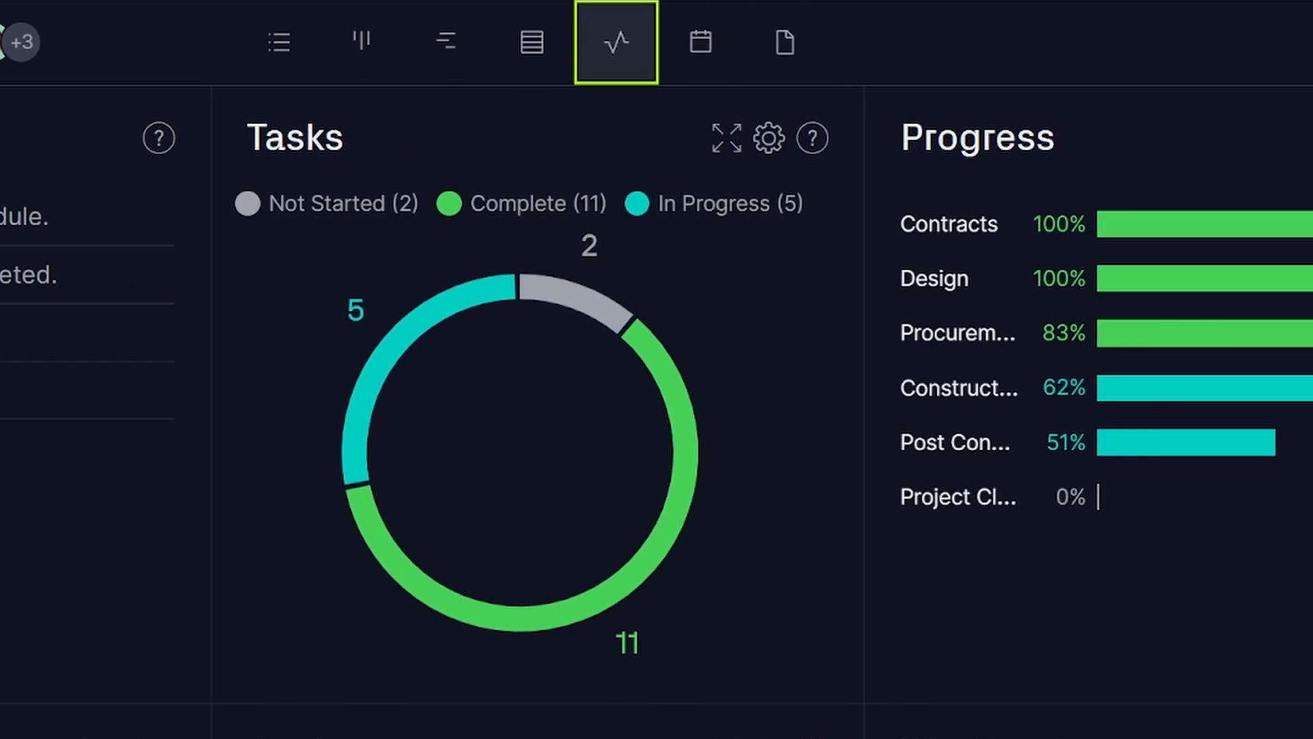
scroll(right, 3)
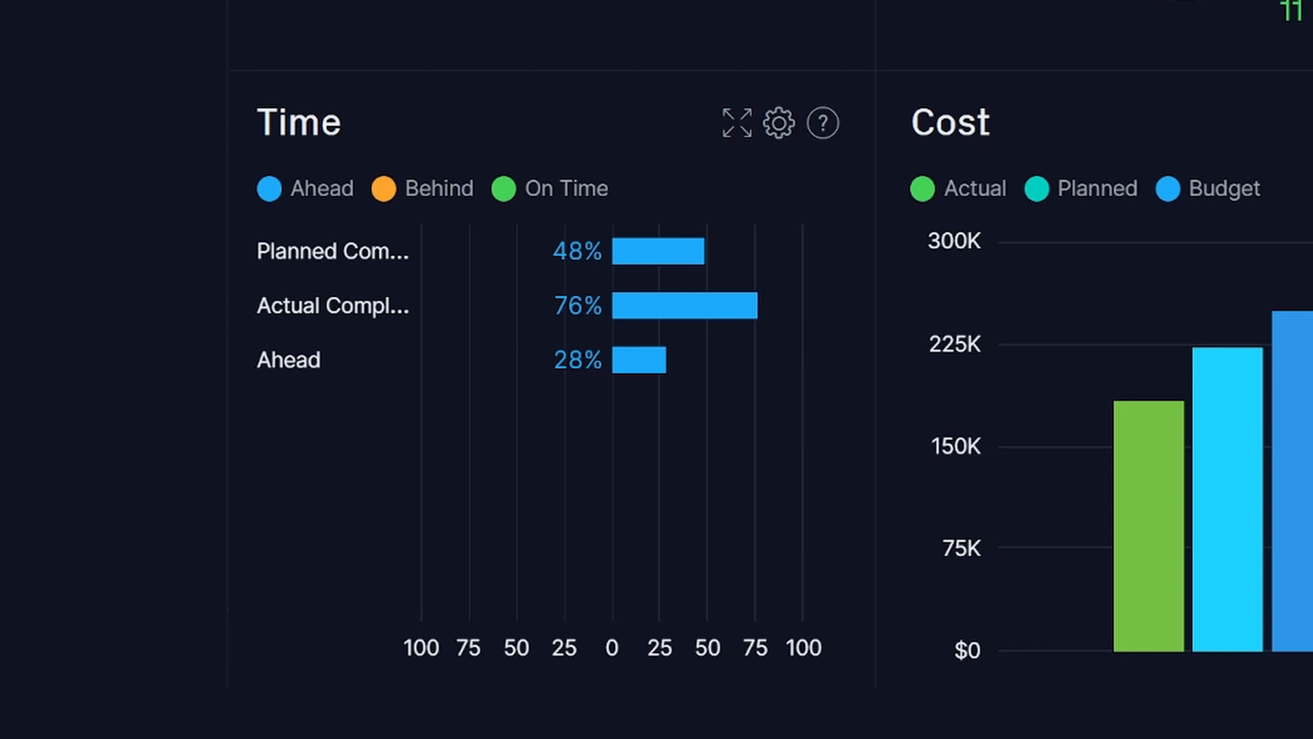
Scroll across the task board to the Stage Completion task: 0% done, due Dec 19, $0 cost.
scroll(right, 3)
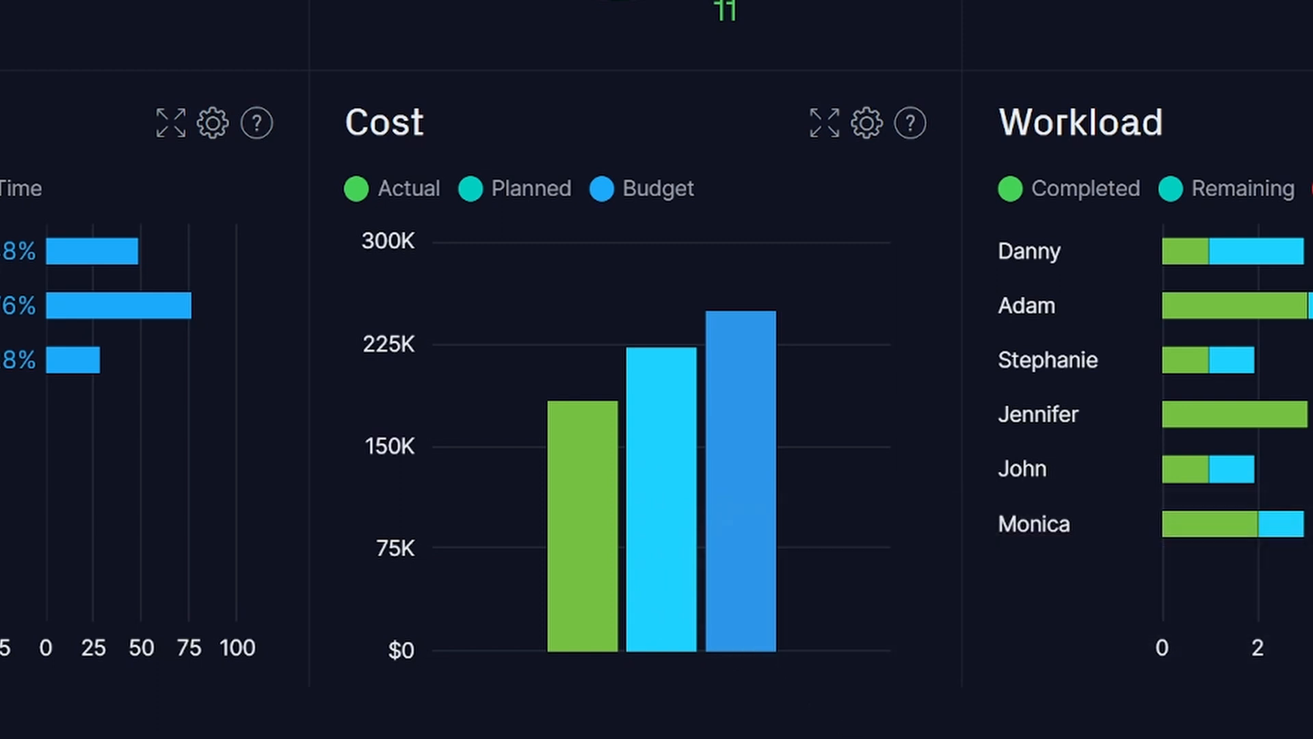
scroll(right, 3)
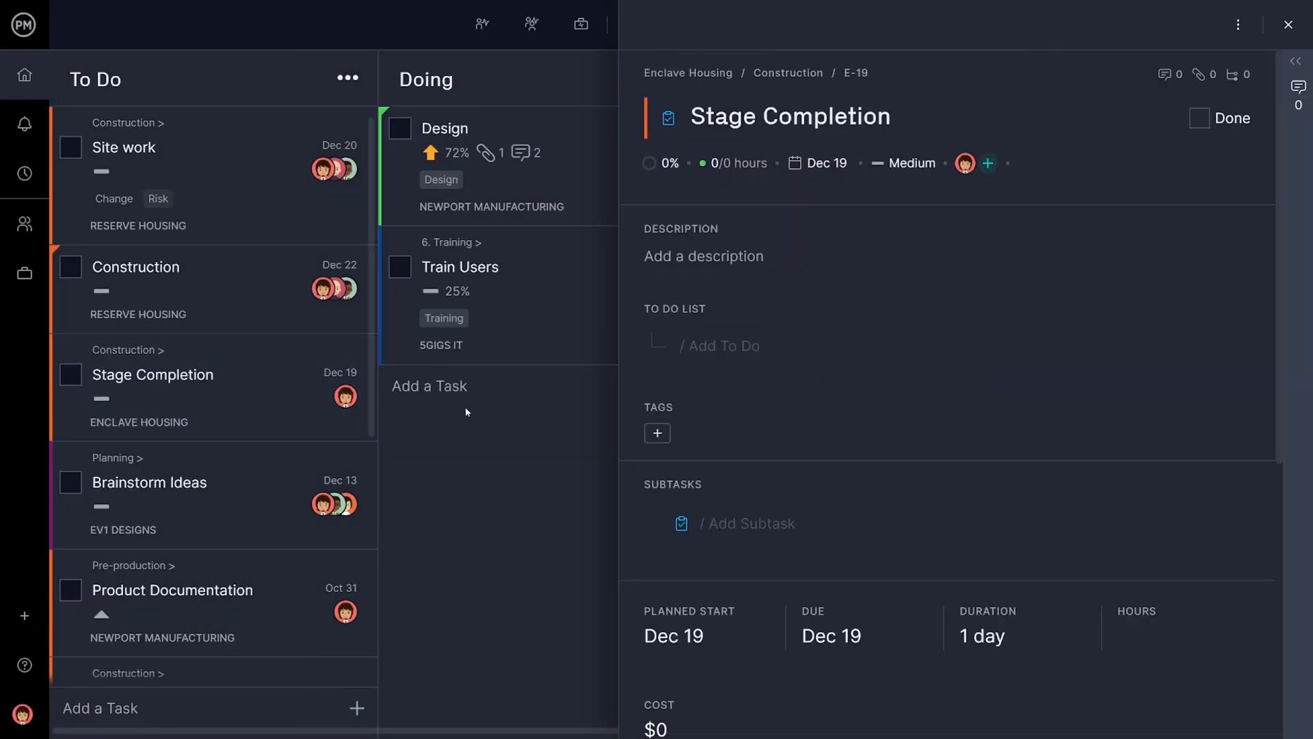
View the team workload, then return to the dashboard showing 28% ahead and 1 task overdue.
click(1238, 24)
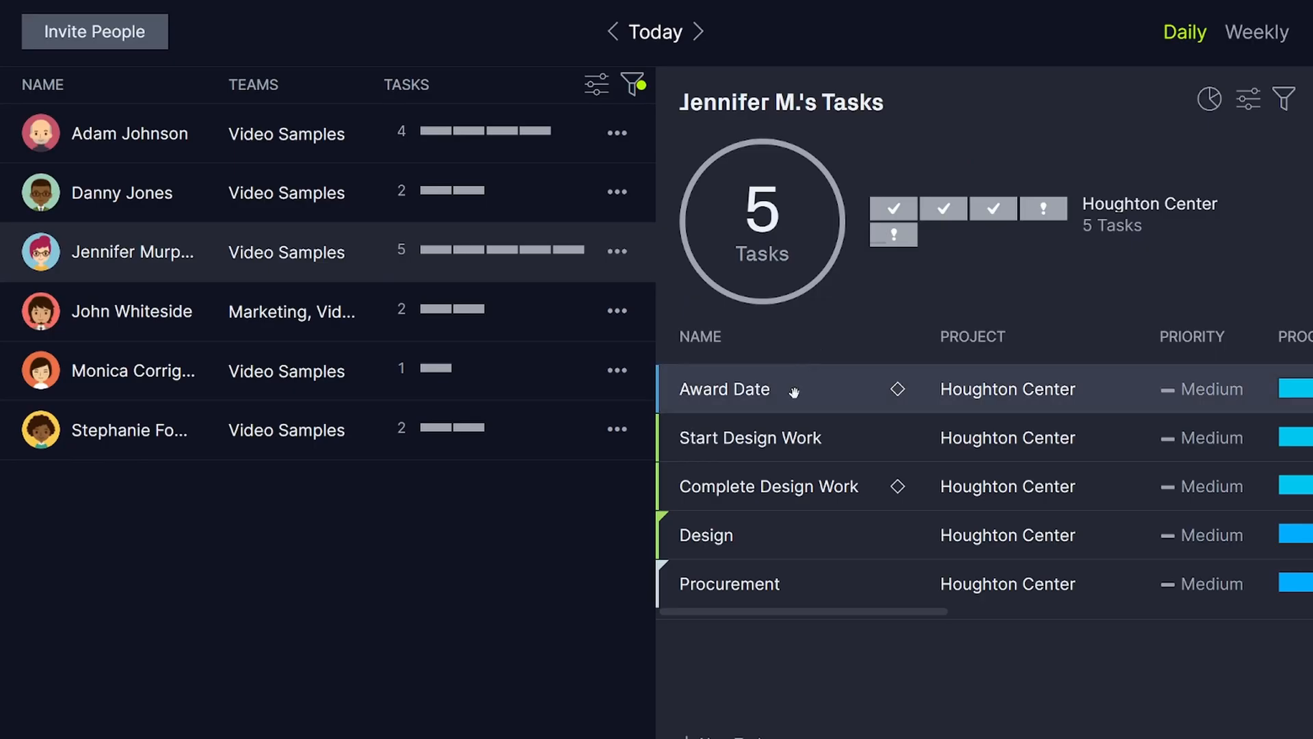
mouse_move(507, 390)
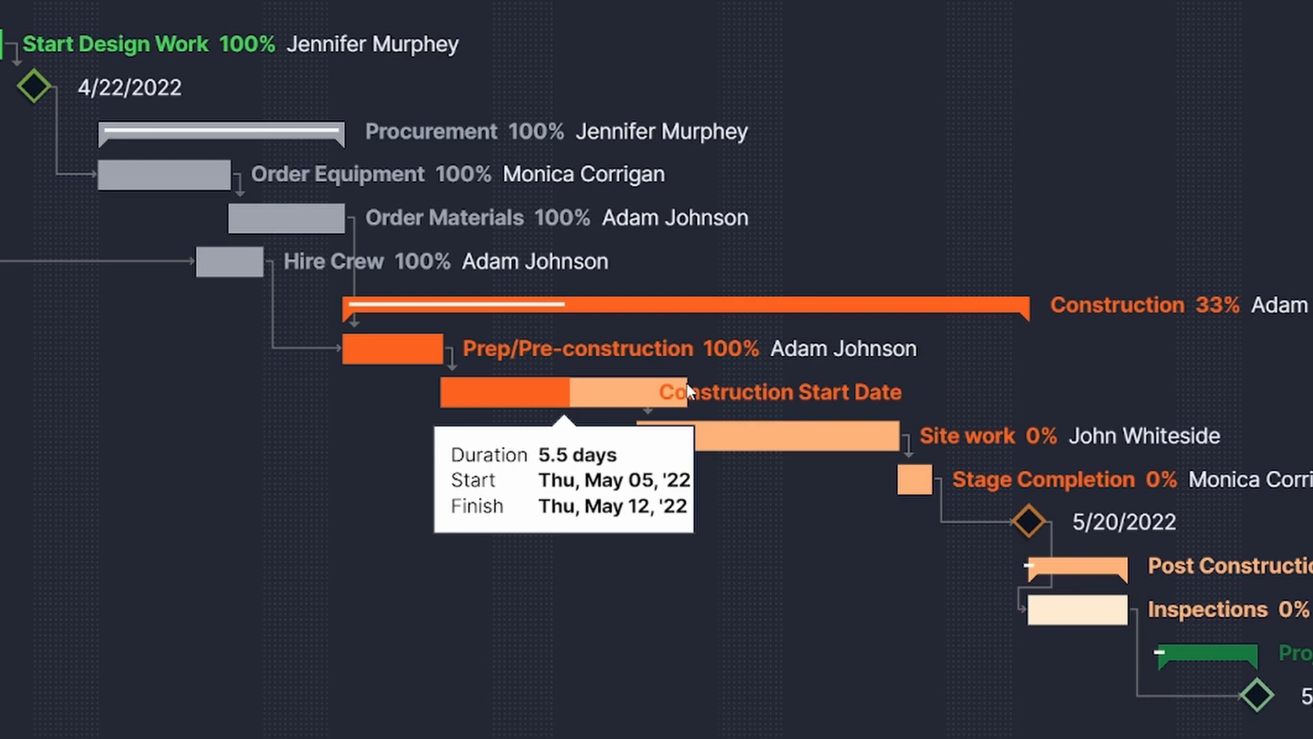
click(802, 12)
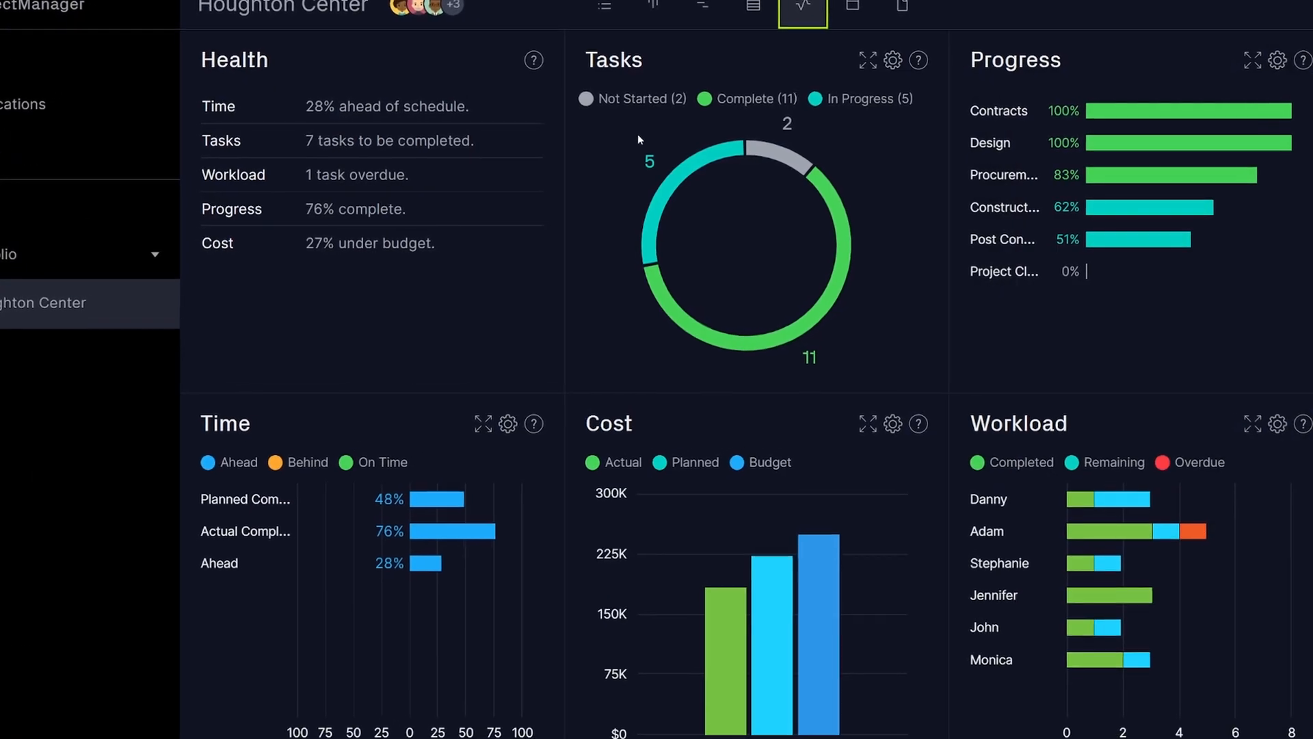
scroll(down, 3)
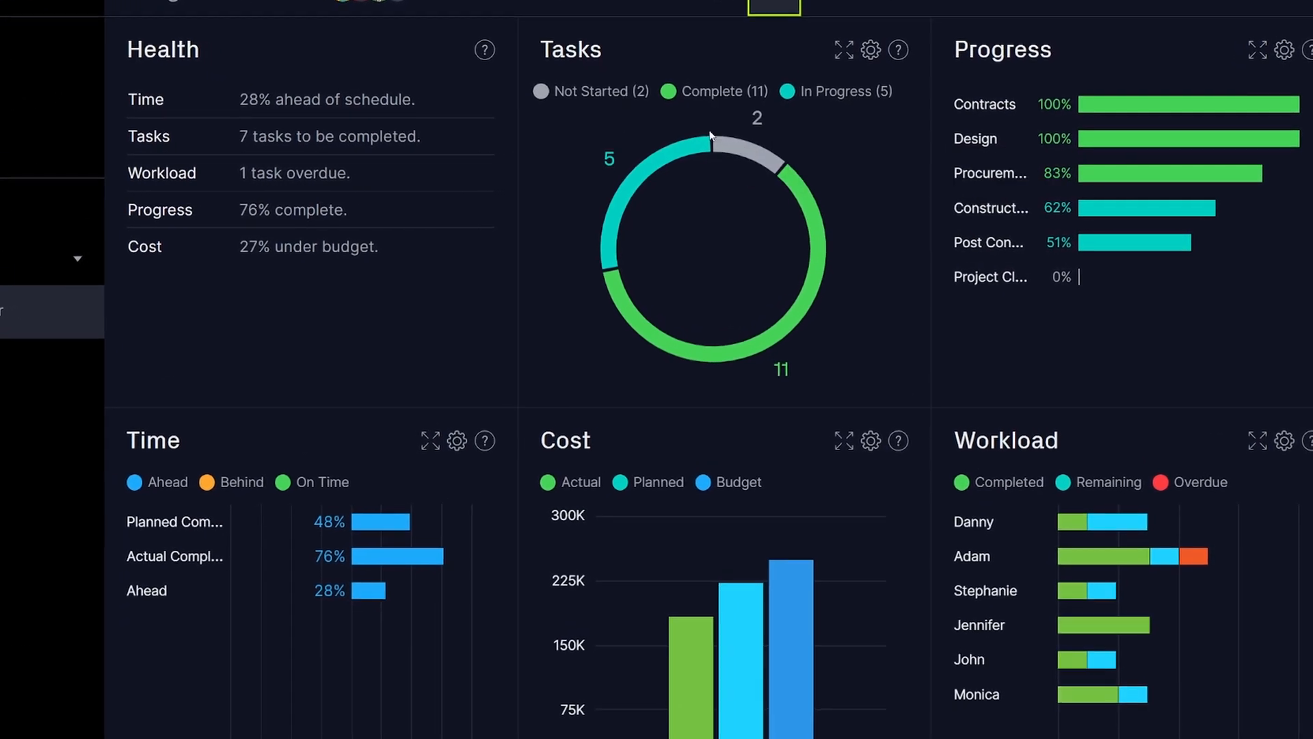